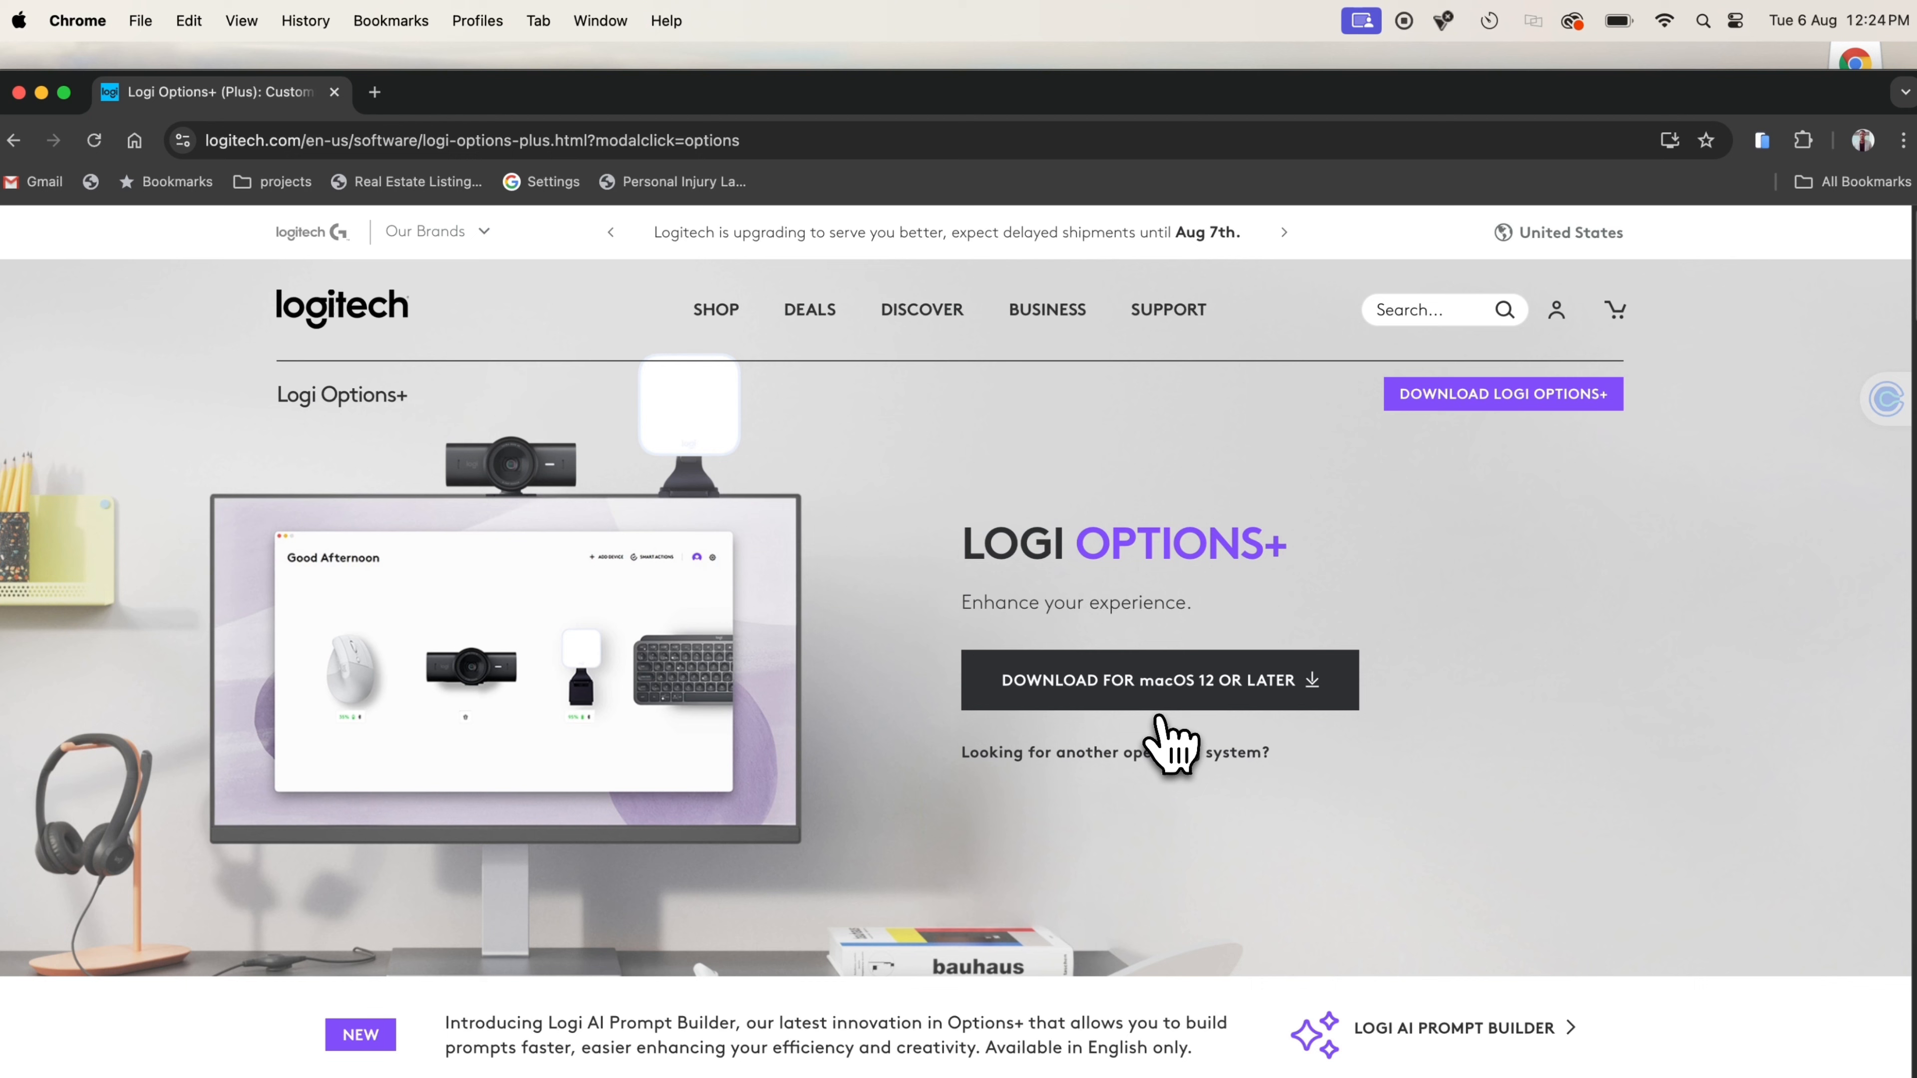
pyautogui.moveTo(992, 831)
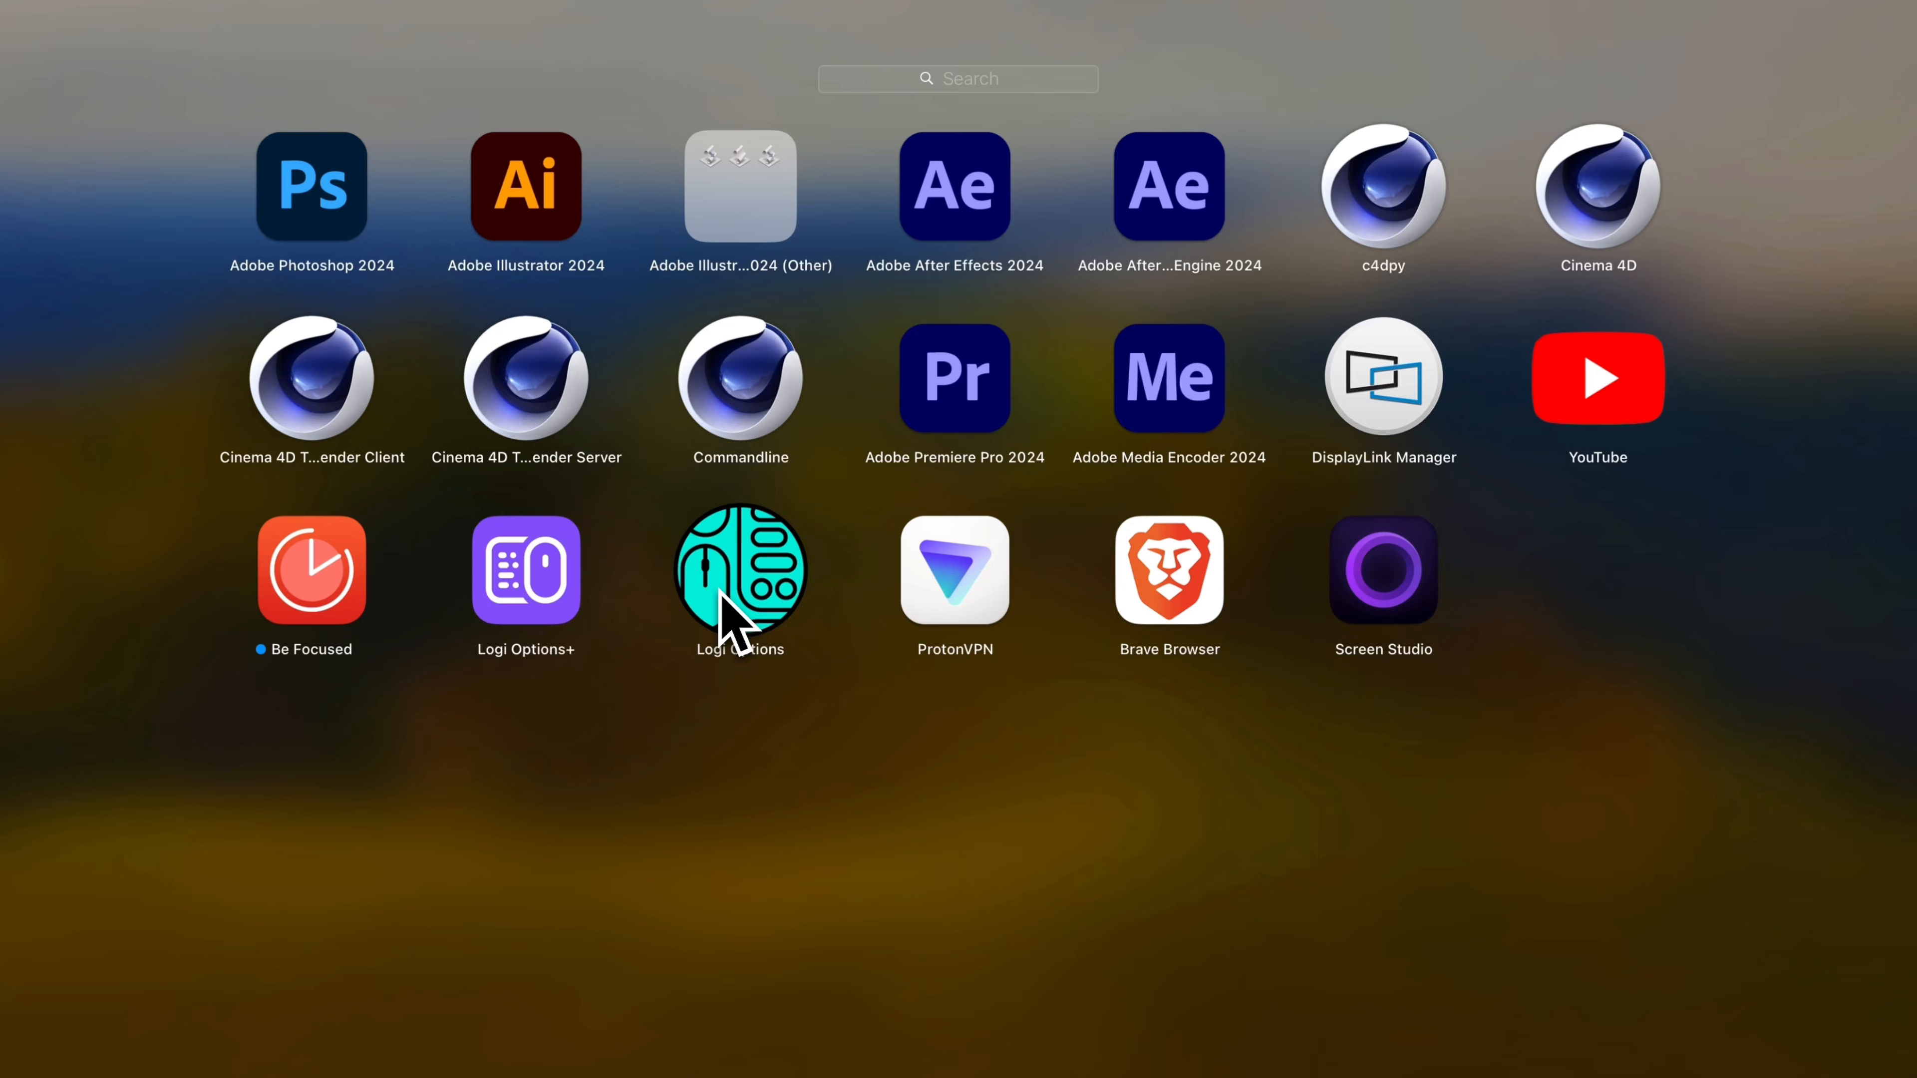
pyautogui.click(739, 568)
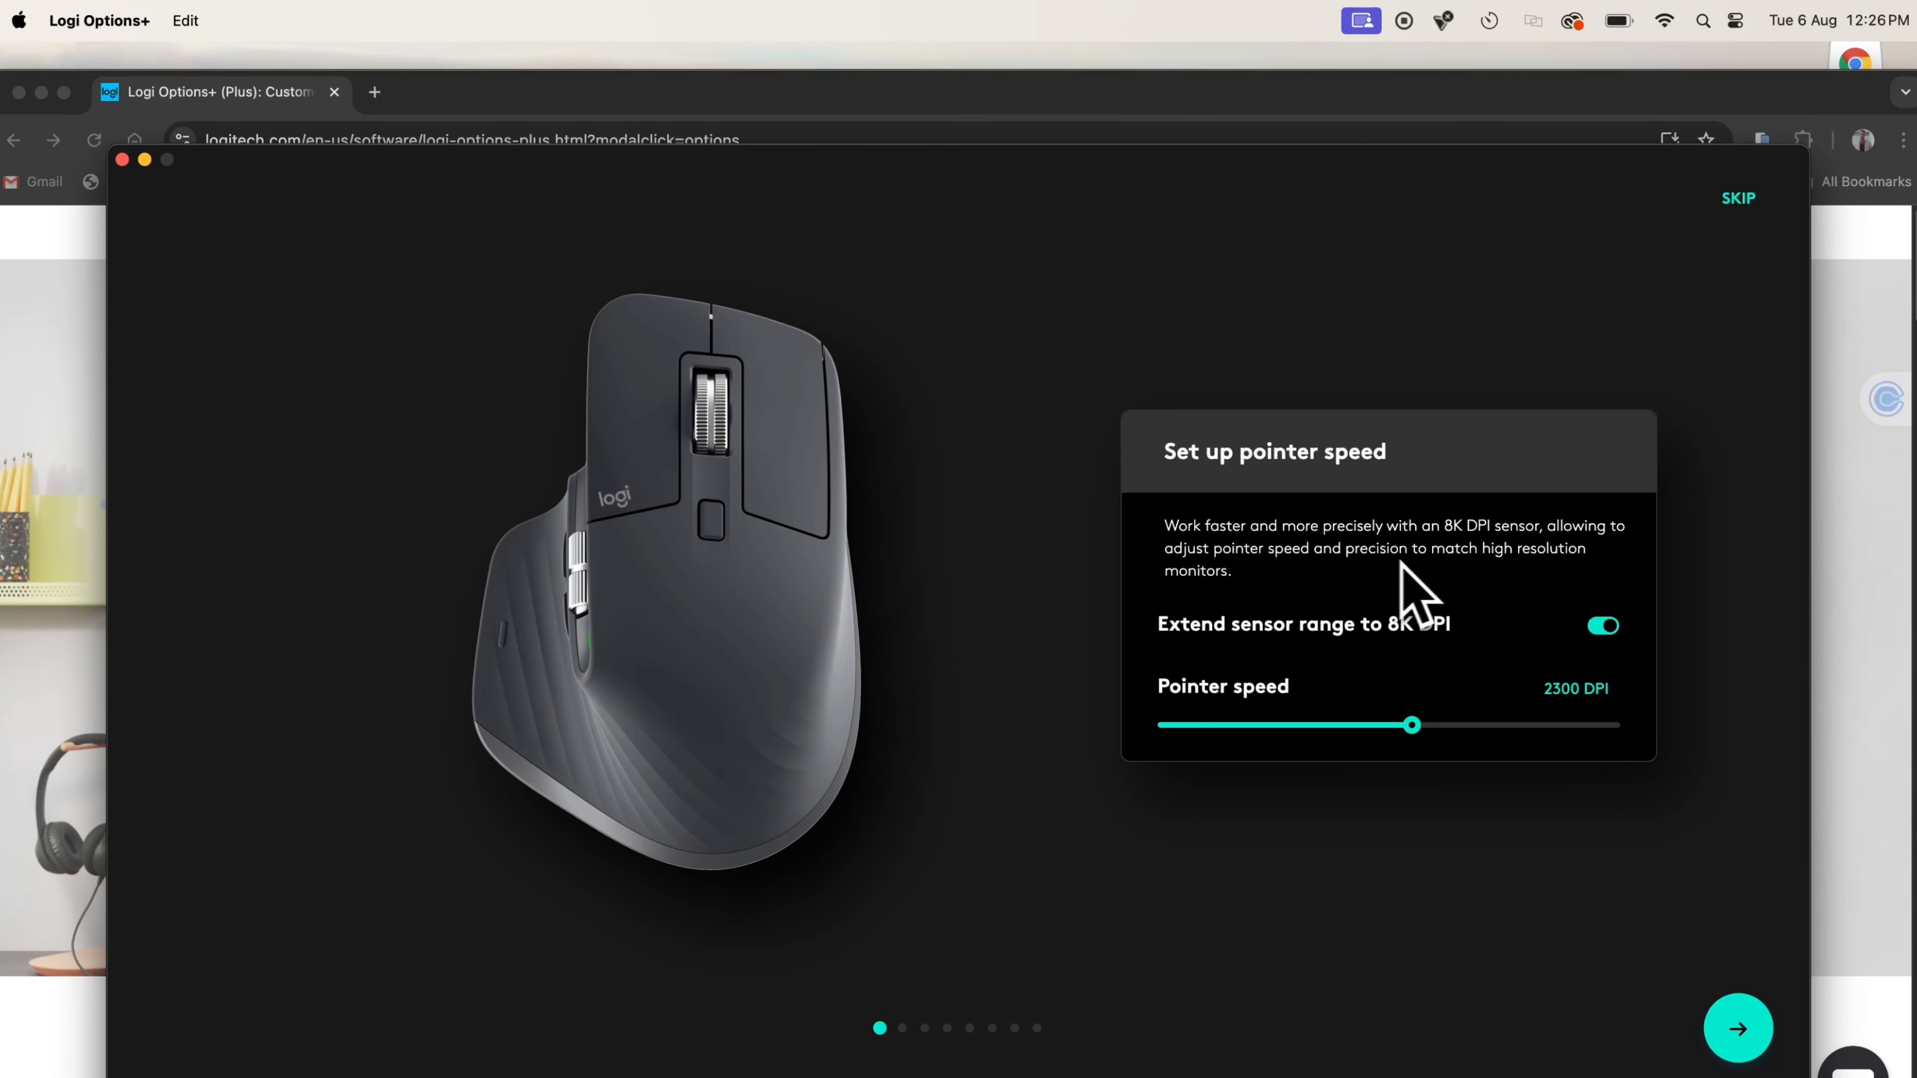
pyautogui.moveTo(1504, 666)
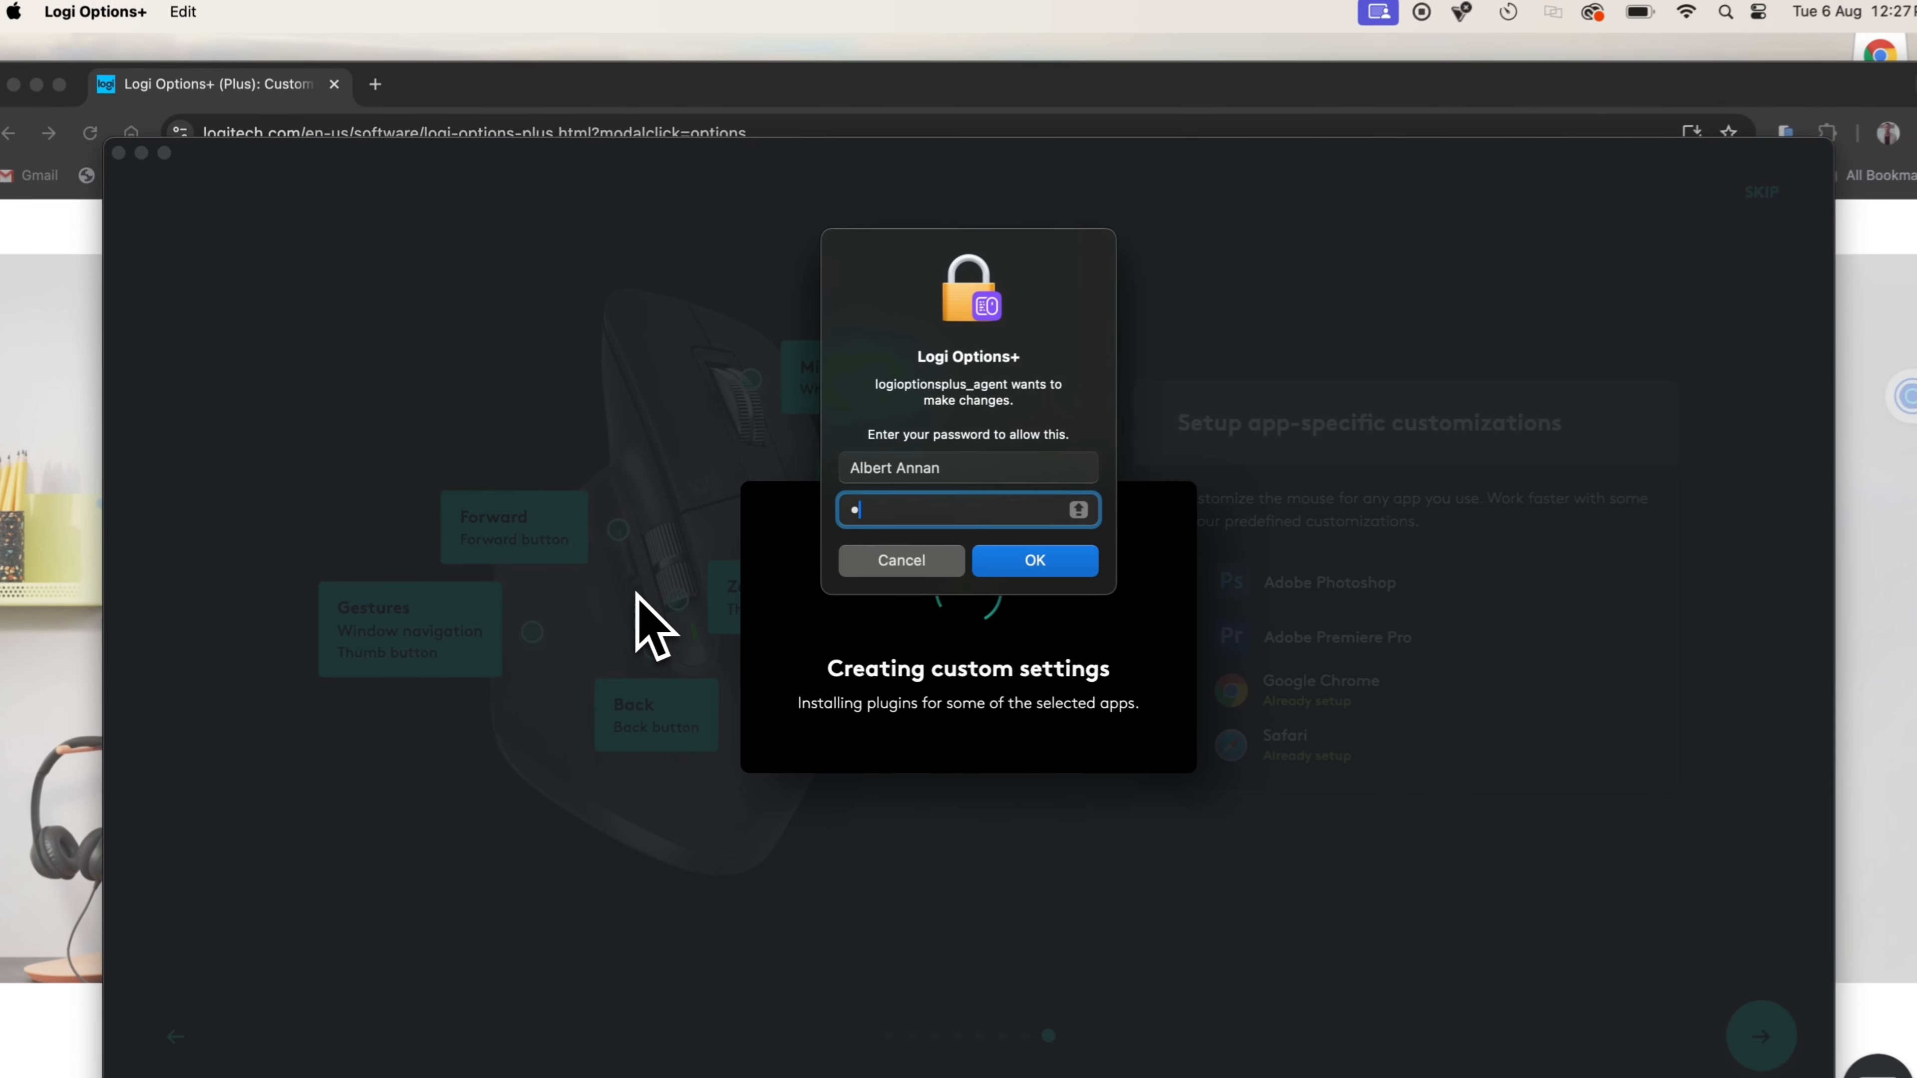
# Enter the macOS password and approve the plugin installation for app-specific settings.
pyautogui.write('password')
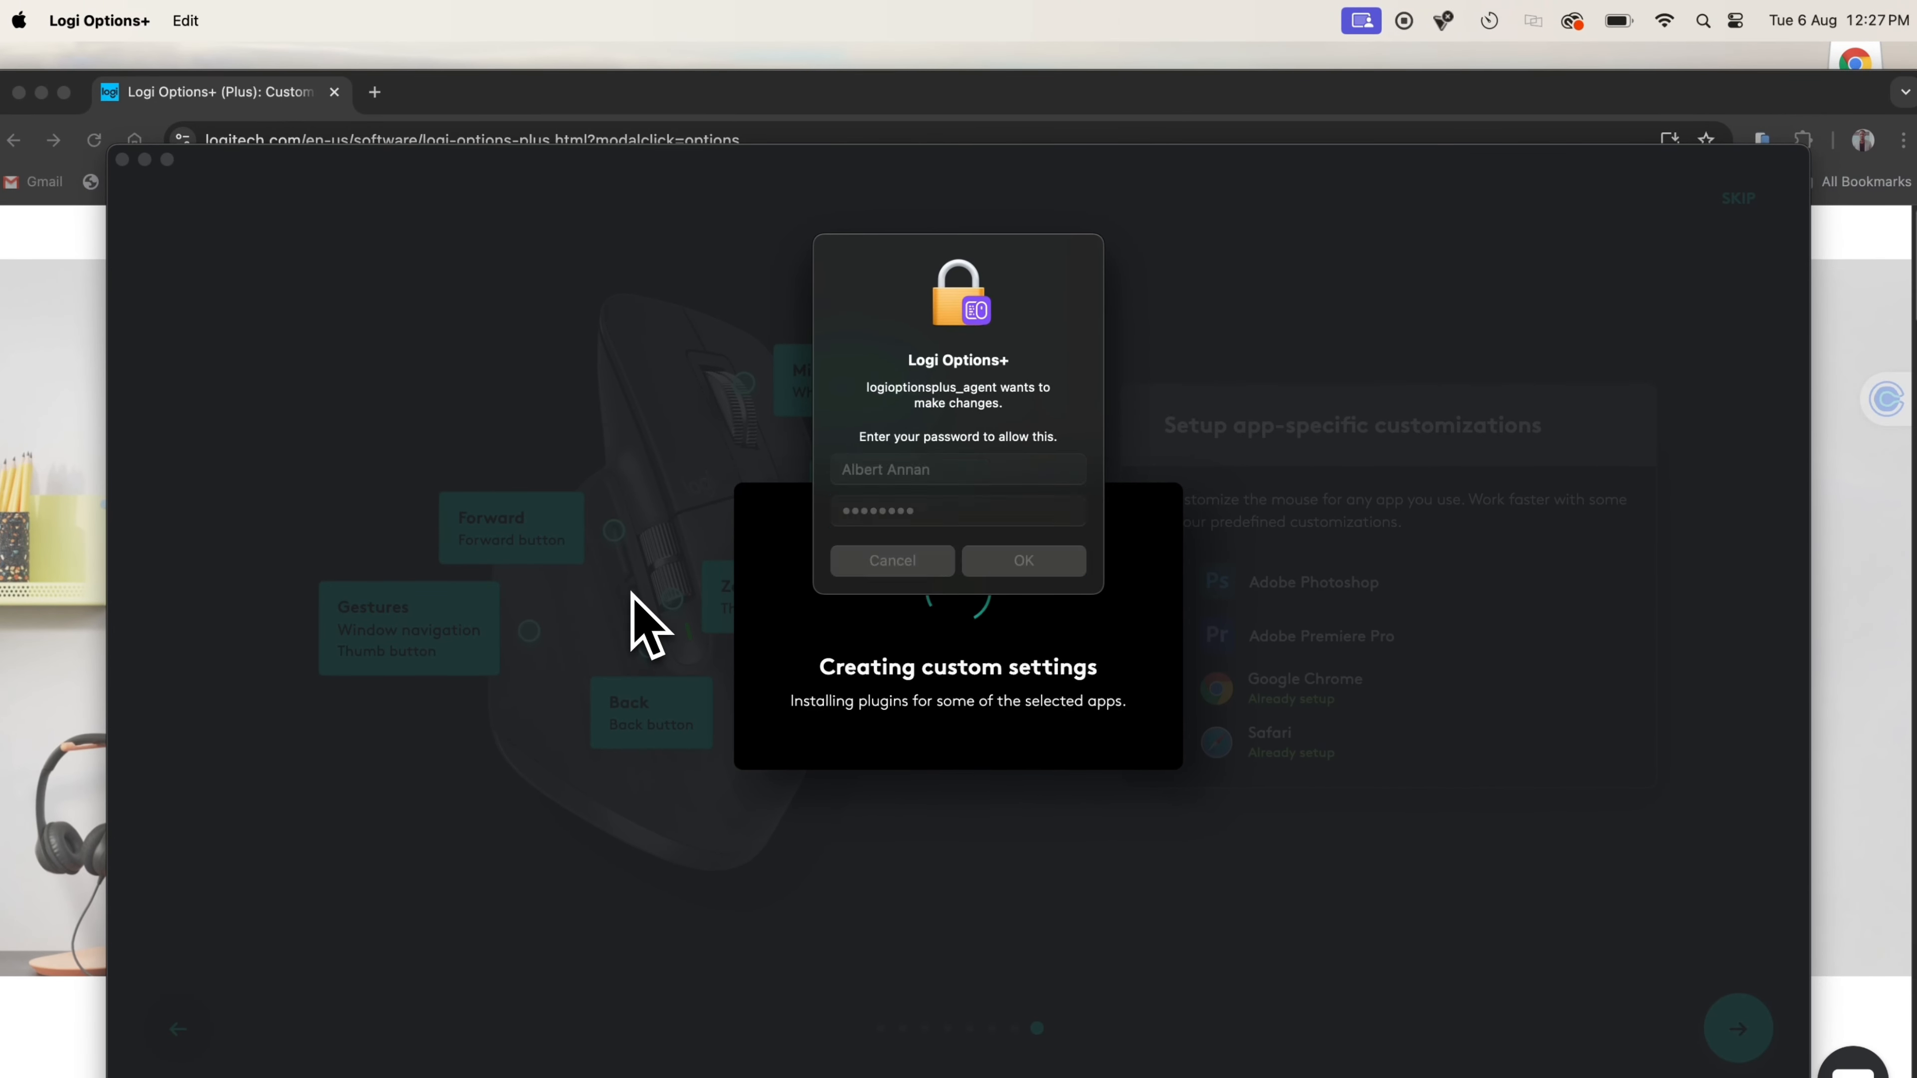
pyautogui.click(1023, 560)
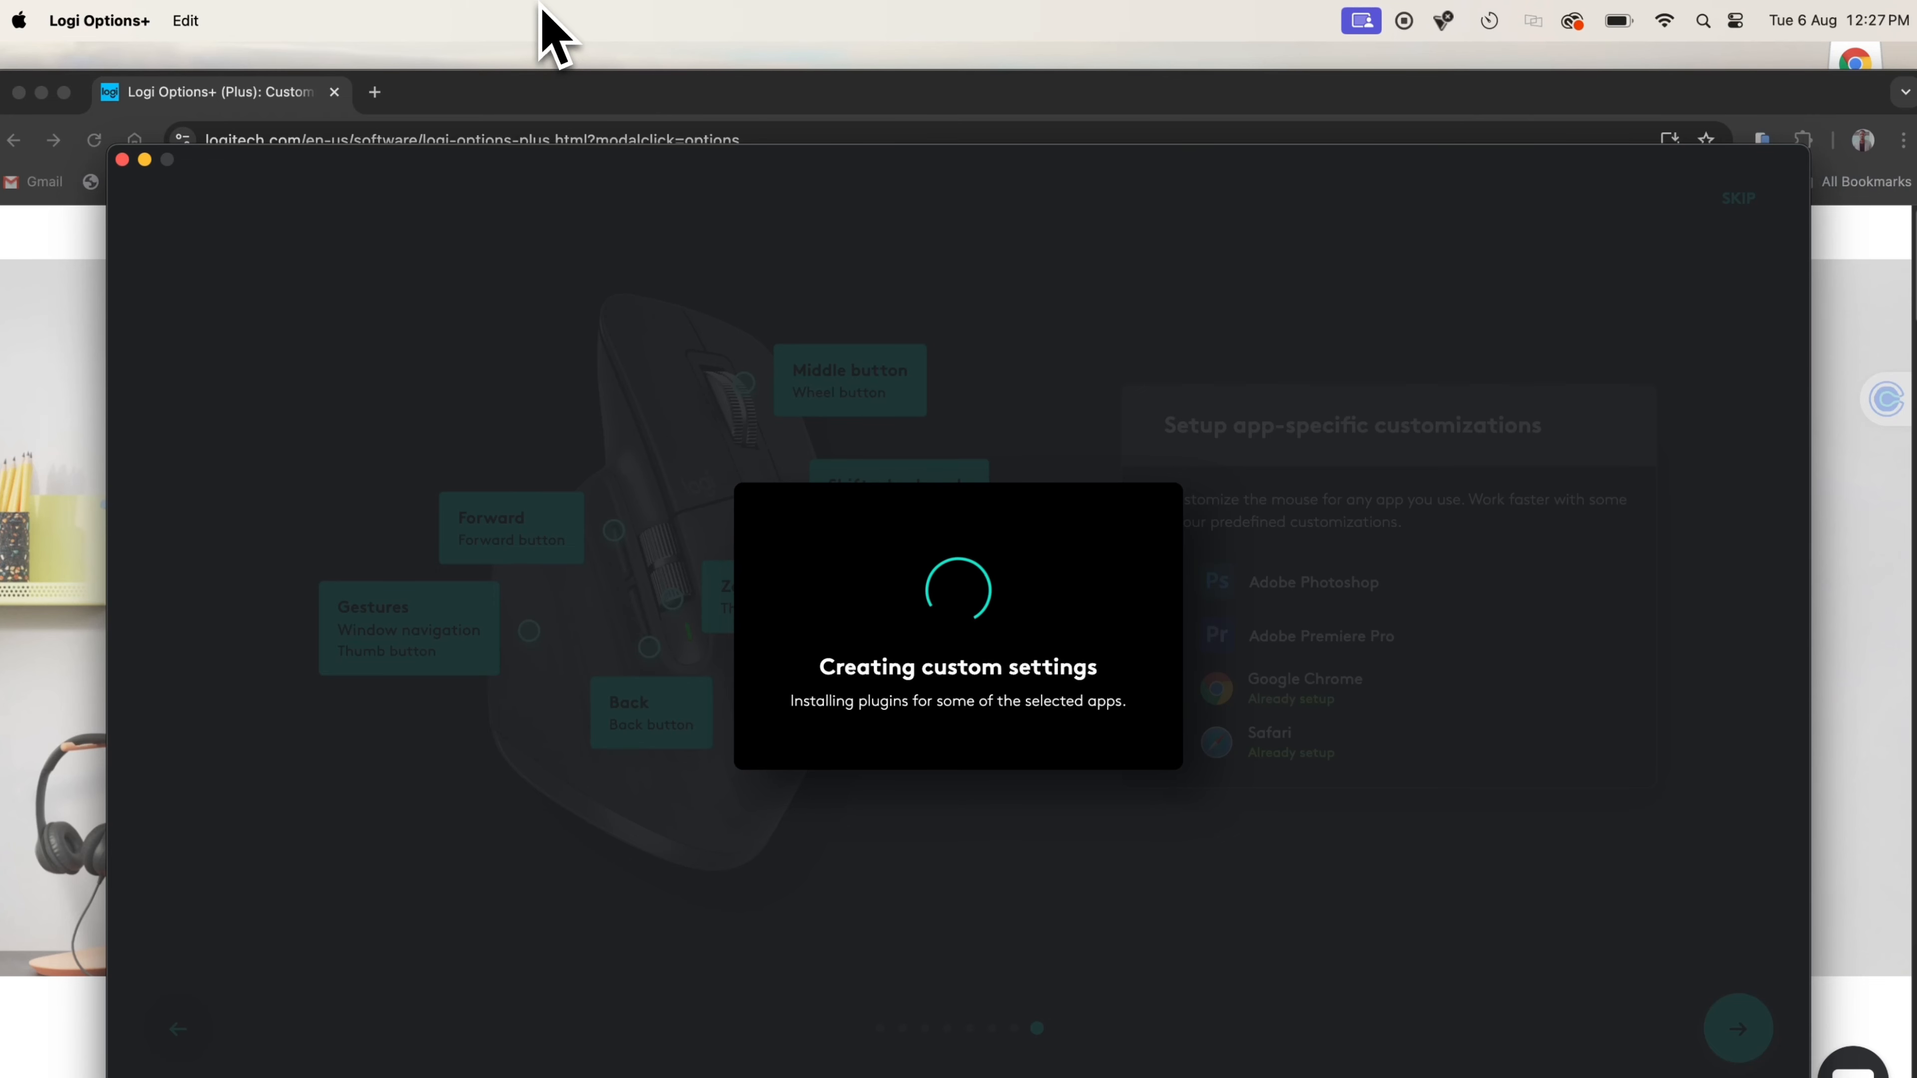
pyautogui.moveTo(1005, 812)
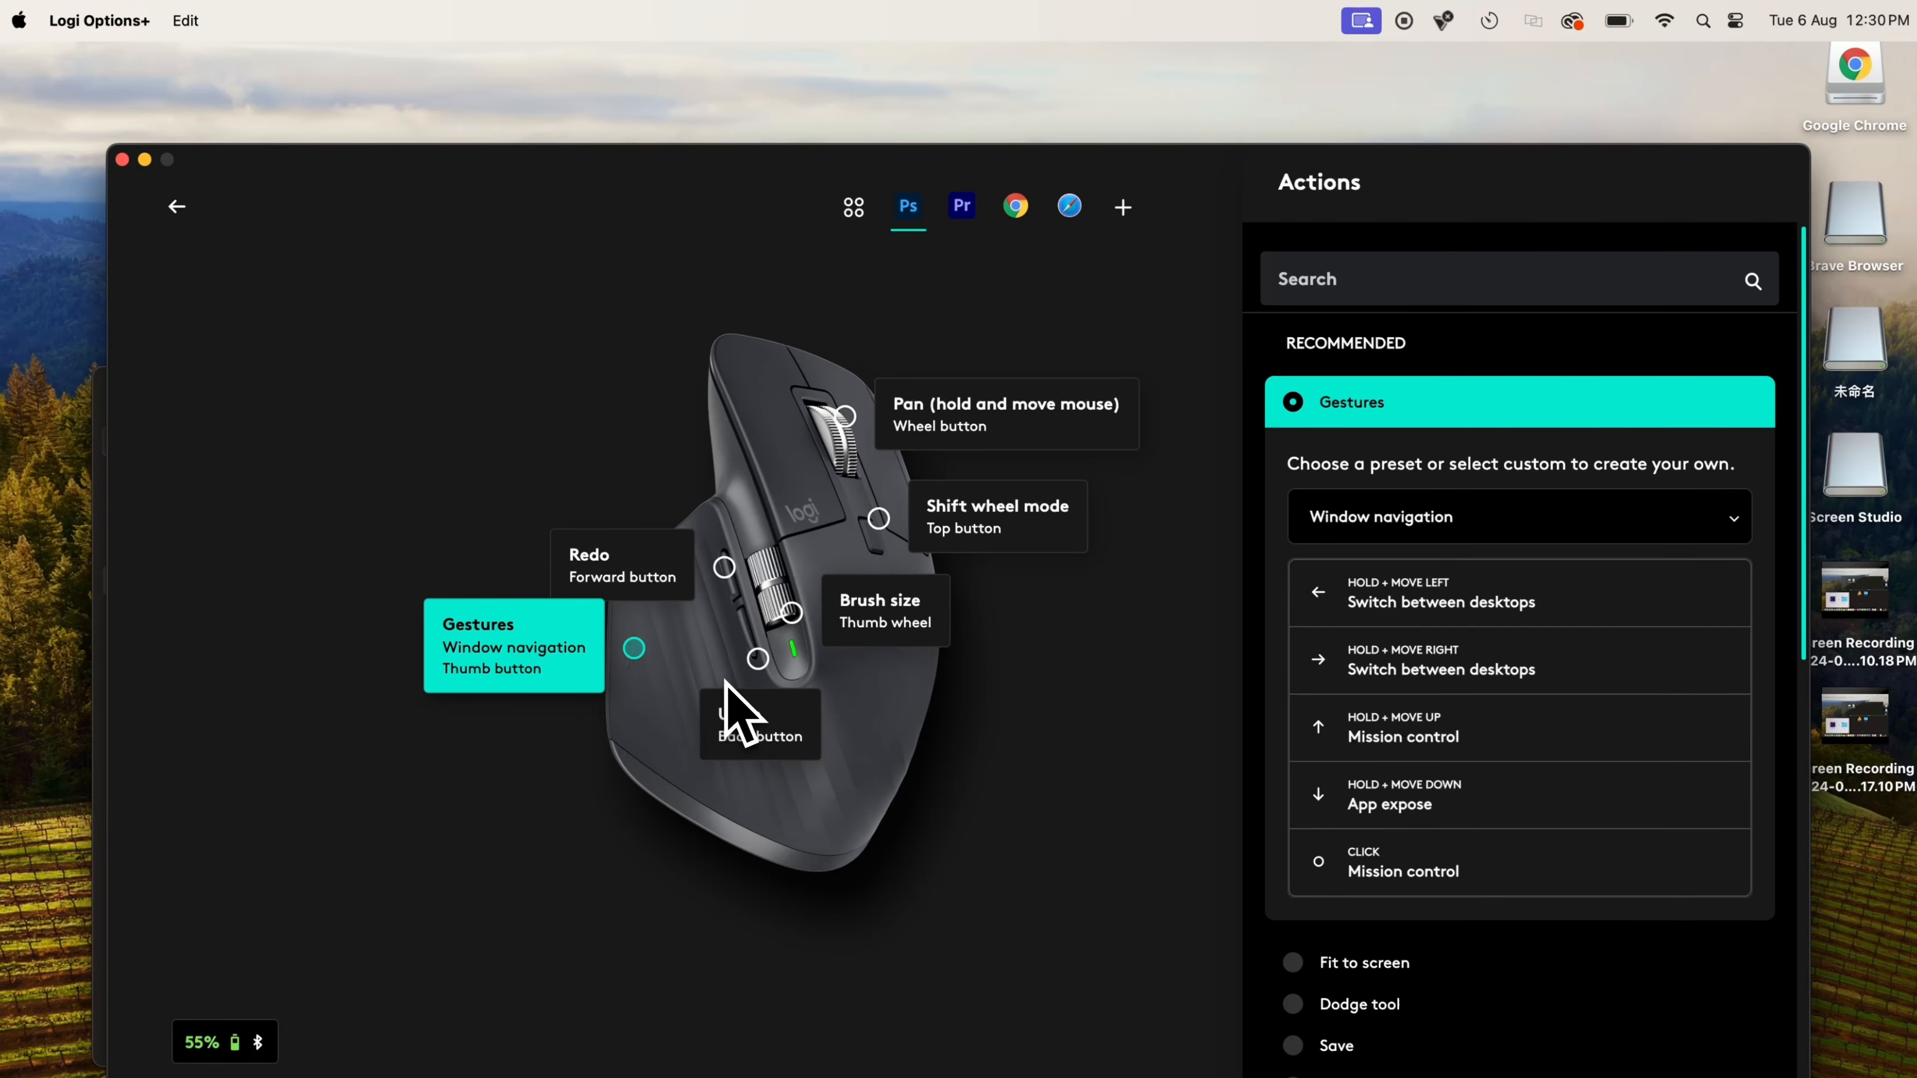
pyautogui.moveTo(1363, 794)
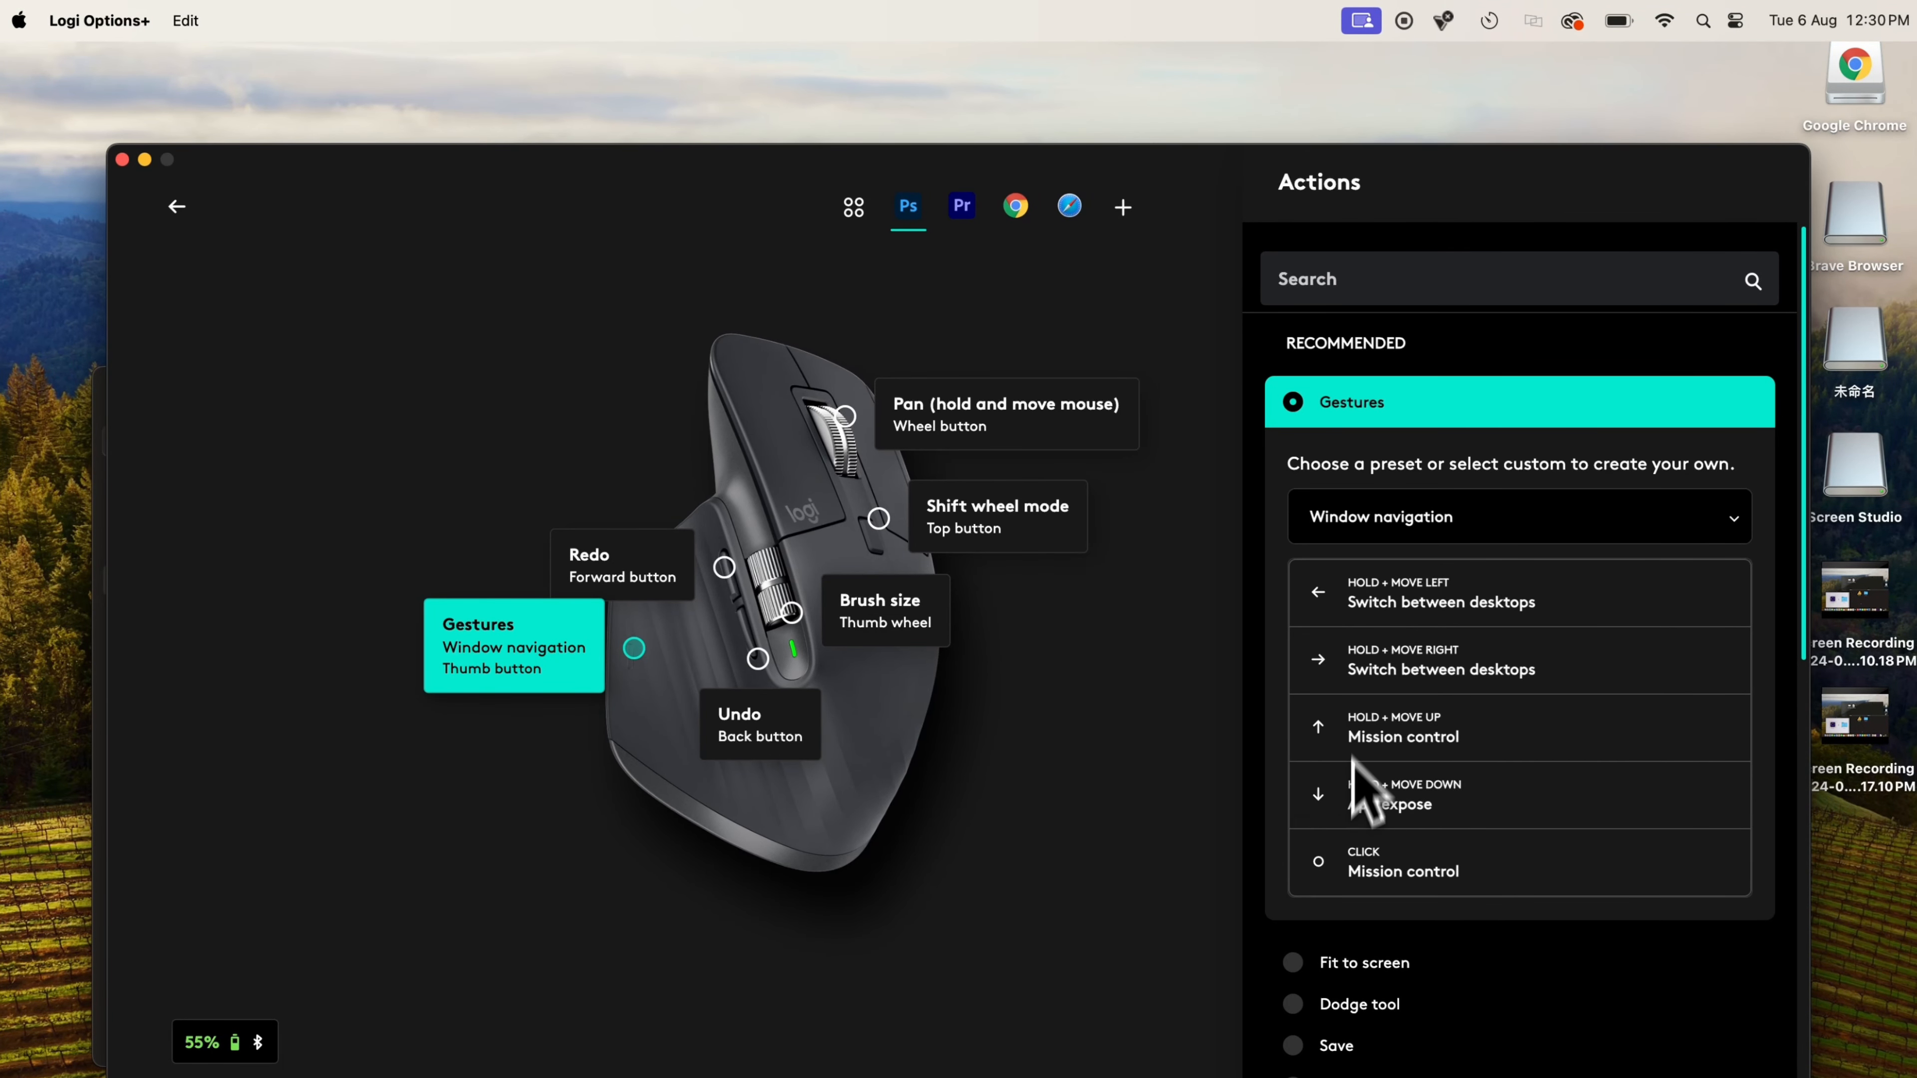